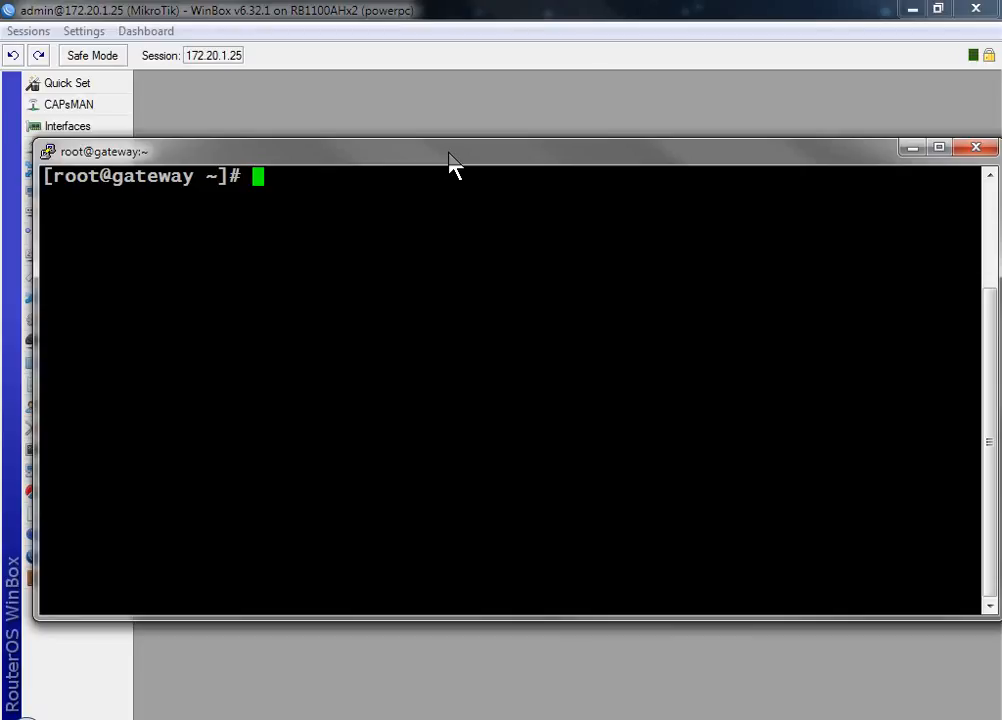
Run 'iftop -i eth2' in the gateway terminal to watch per-host traffic on eth2
{"action": "type", "text": "iftop"}
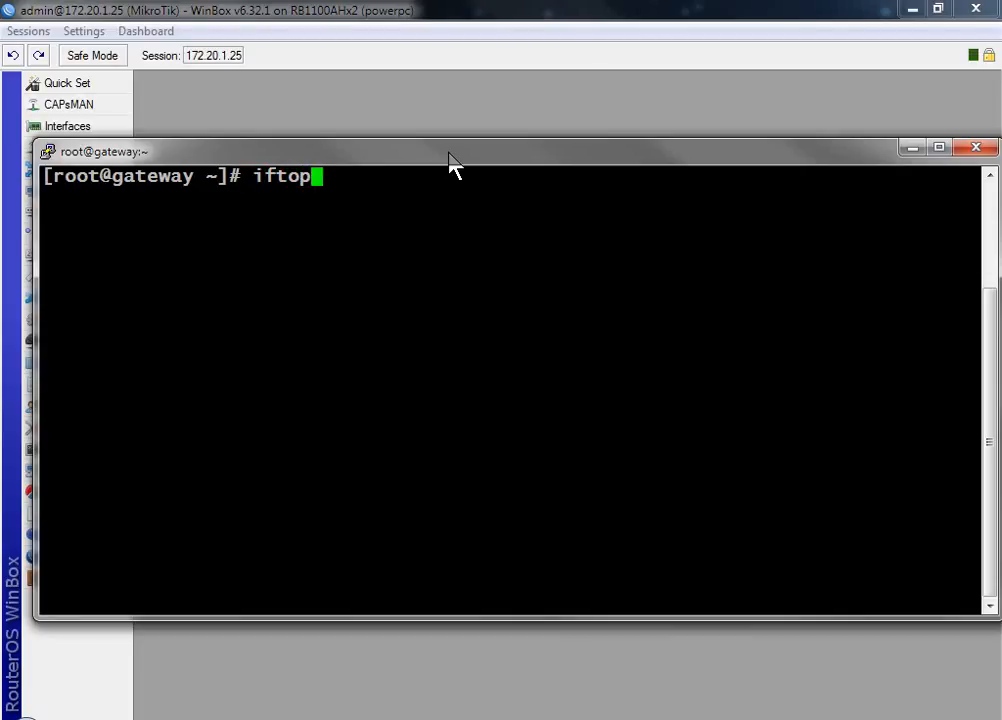
{"action": "type", "text": "-i"}
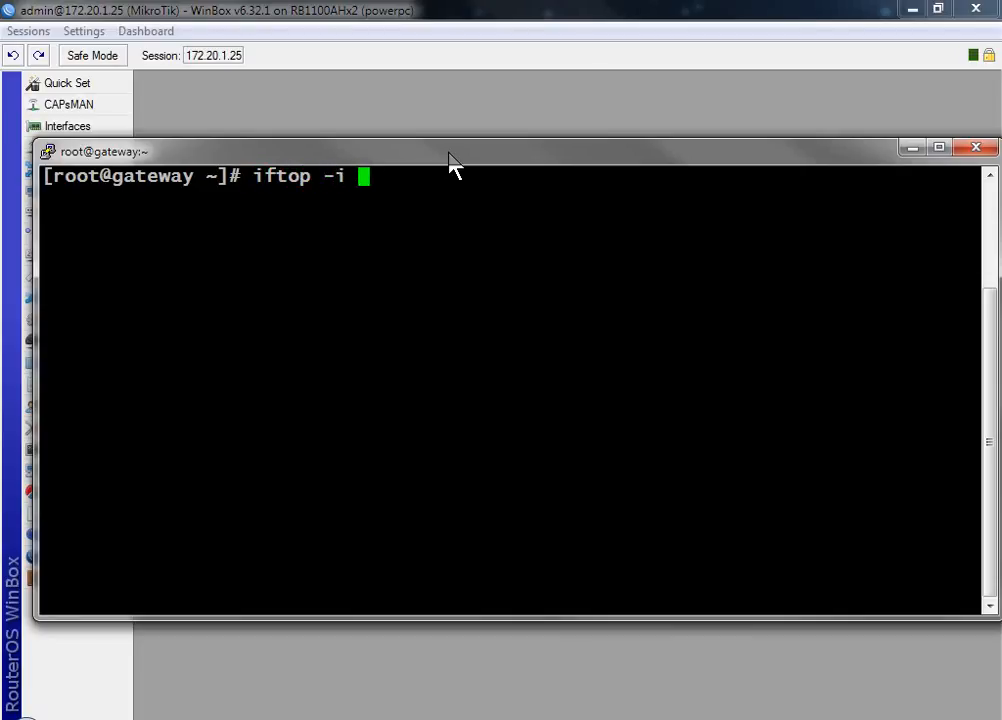
{"action": "type", "text": "eth2"}
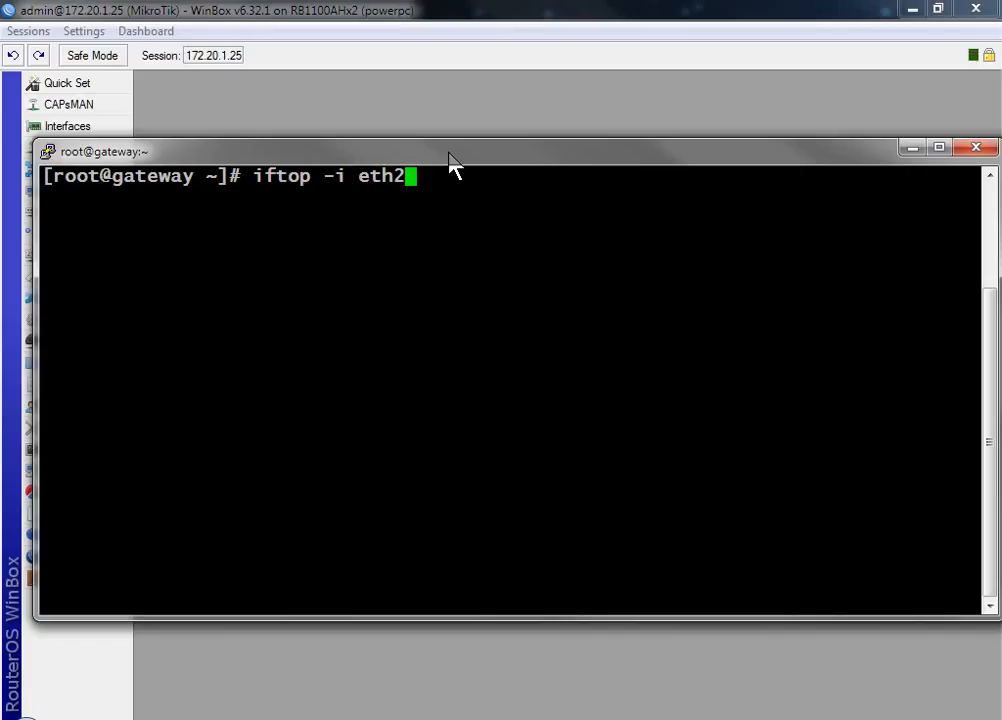
{"action": "key", "text": "Return"}
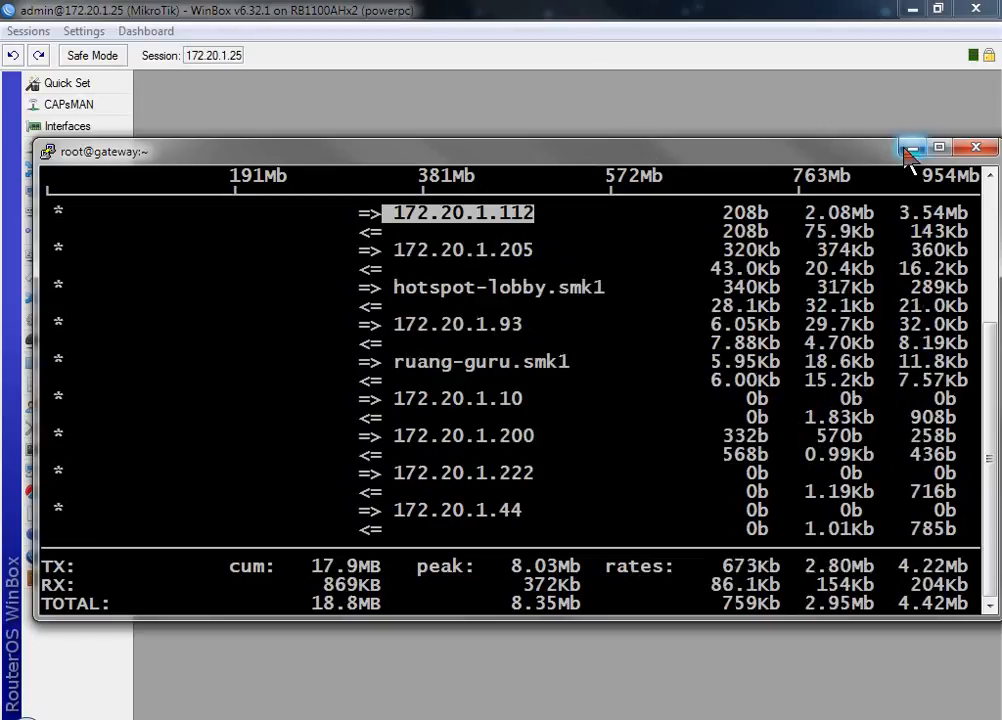
Minimize the iftop terminal and show the router's Interface List with live Tx/Rx rates
{"action": "left_click", "coordinate": [912, 148]}
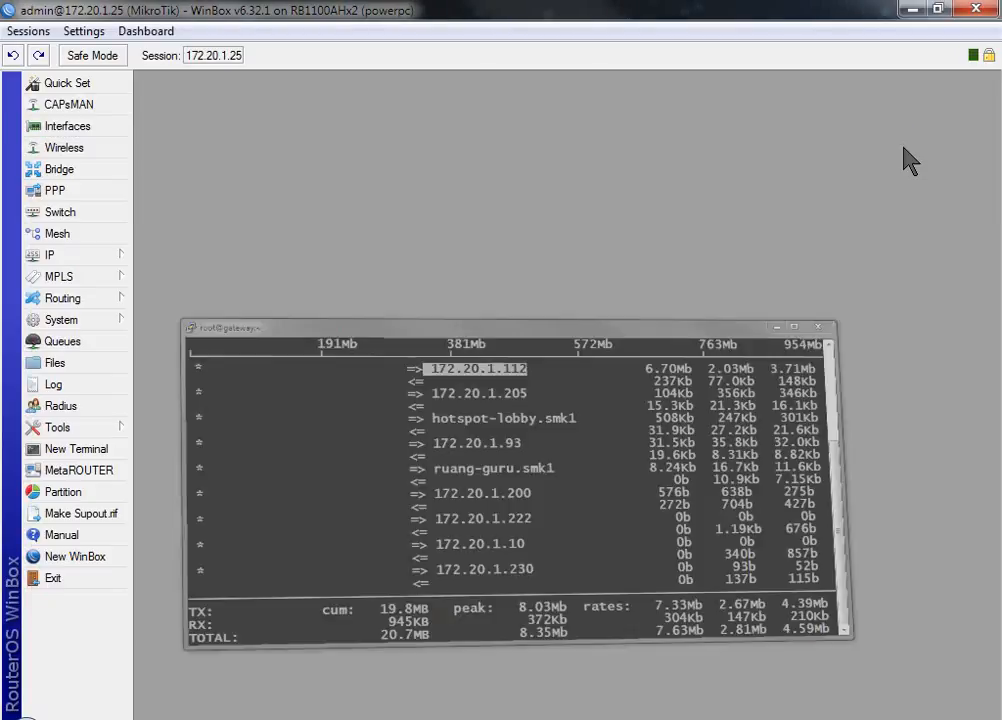
{"action": "left_click", "coordinate": [820, 328]}
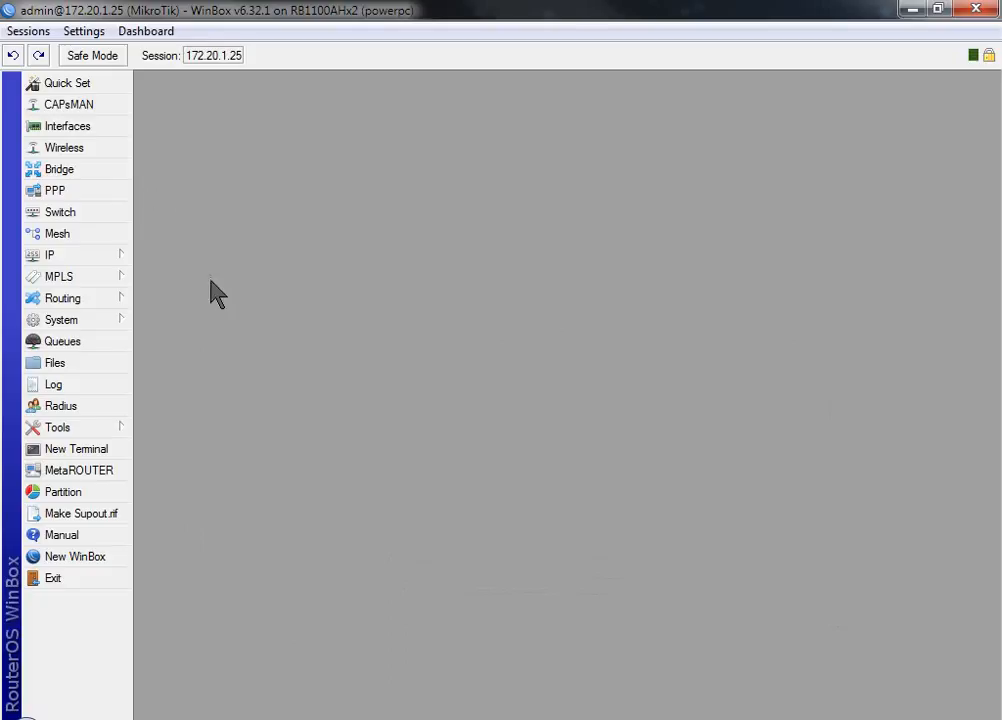
{"action": "left_click", "coordinate": [68, 126]}
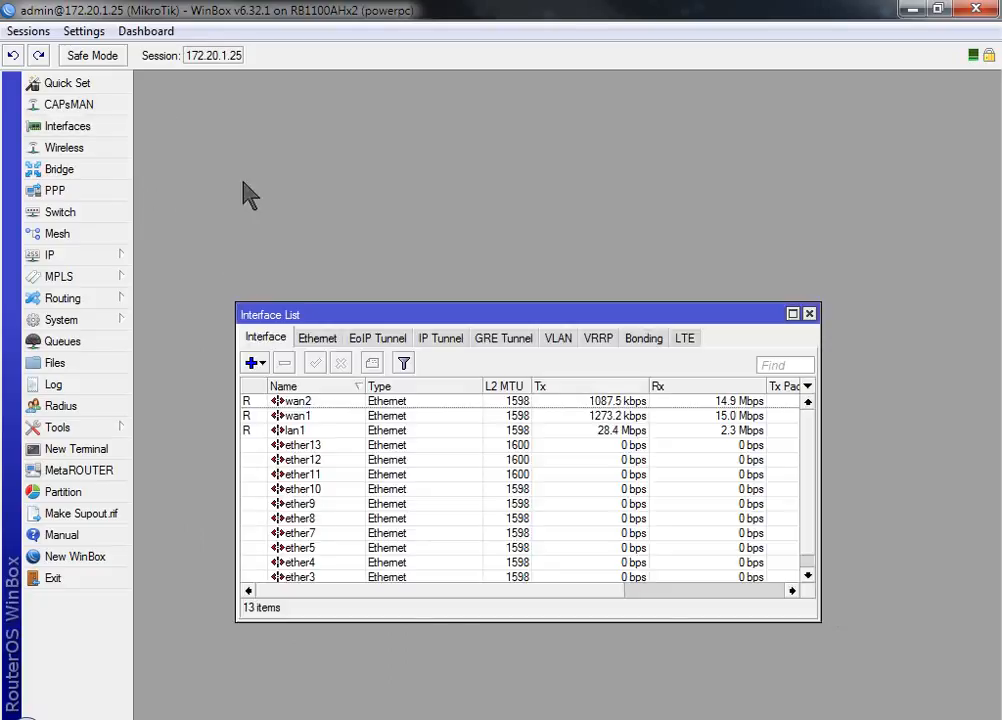
{"action": "left_click_drag", "start_coordinate": [528, 314], "coordinate": [500, 202]}
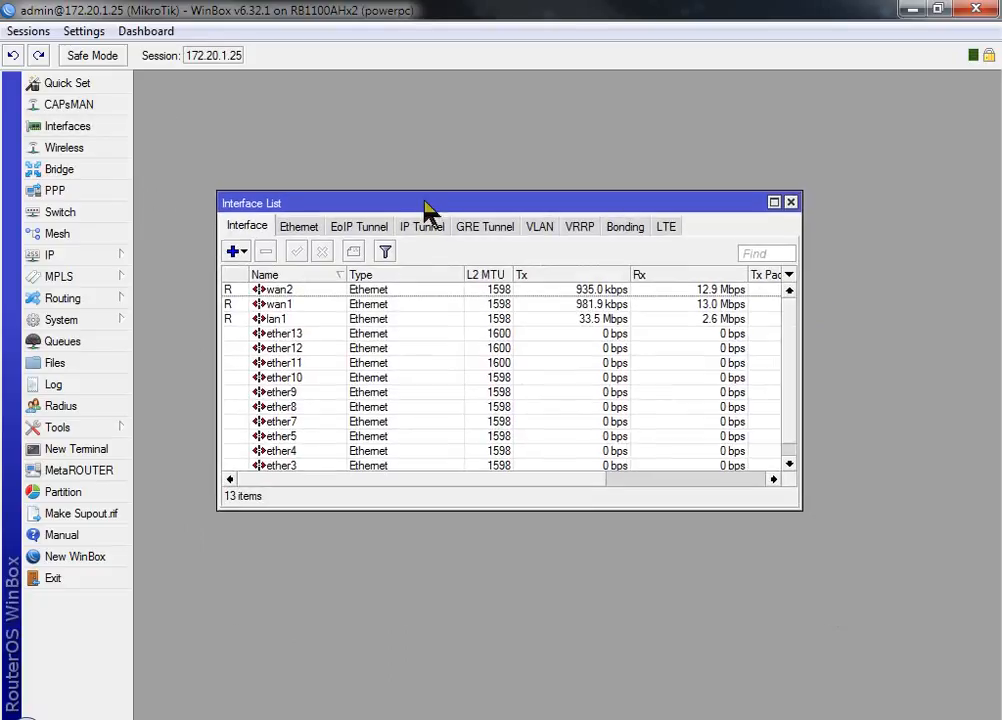
Select the wan1, wan2 and lan1 rows to review their traffic rates
{"action": "left_click", "coordinate": [280, 304]}
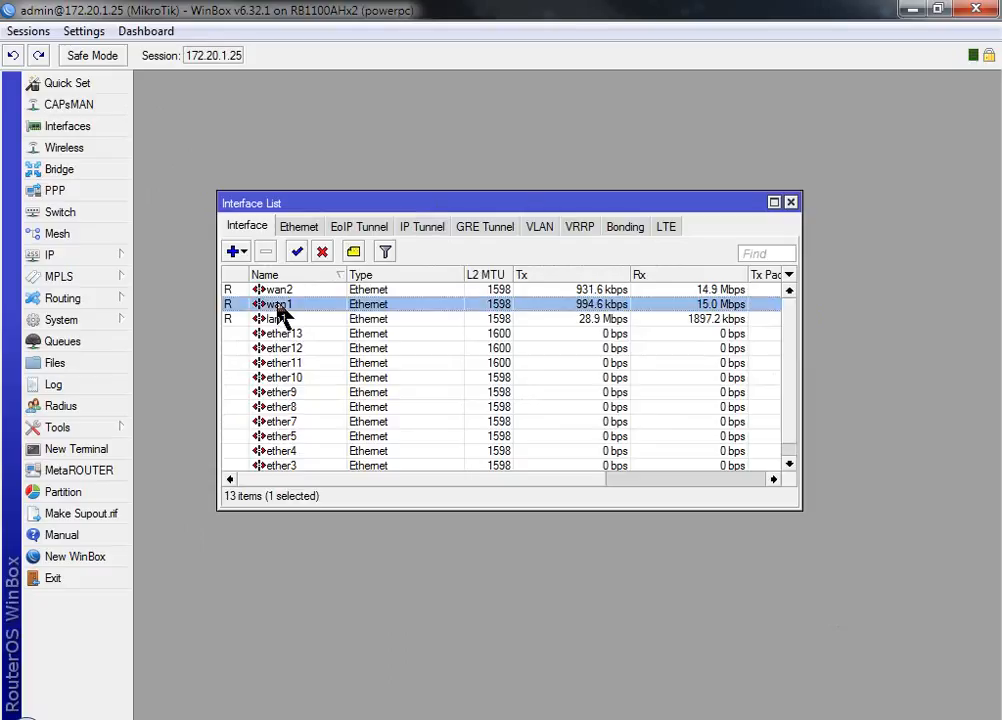
{"action": "left_click", "coordinate": [280, 288]}
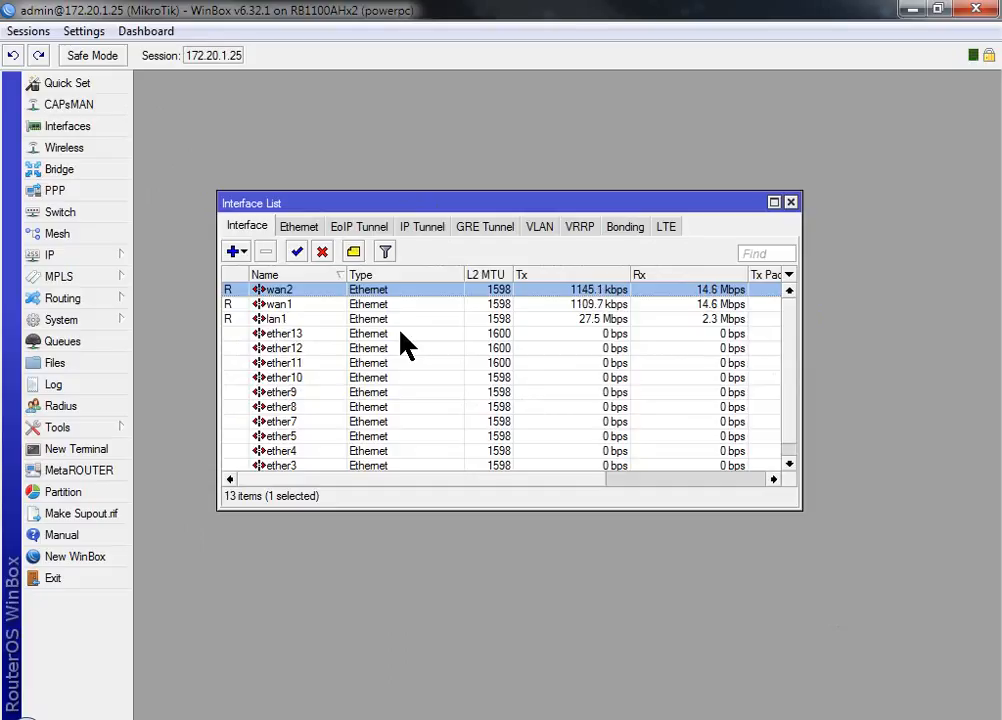
{"action": "mouse_move", "coordinate": [476, 244]}
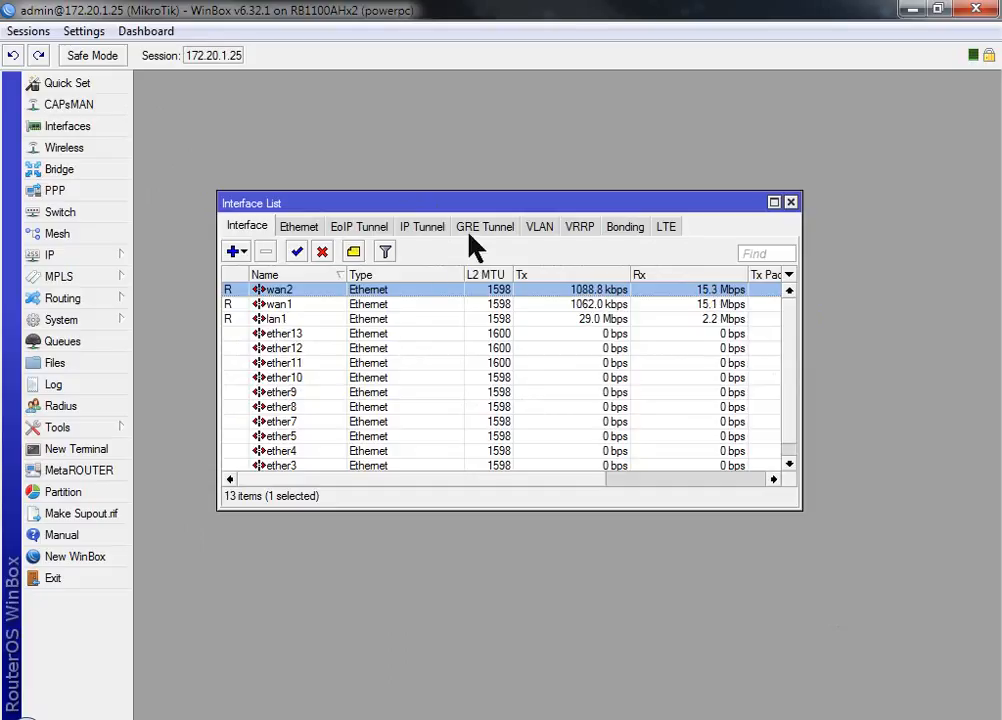
{"action": "left_click", "coordinate": [276, 318]}
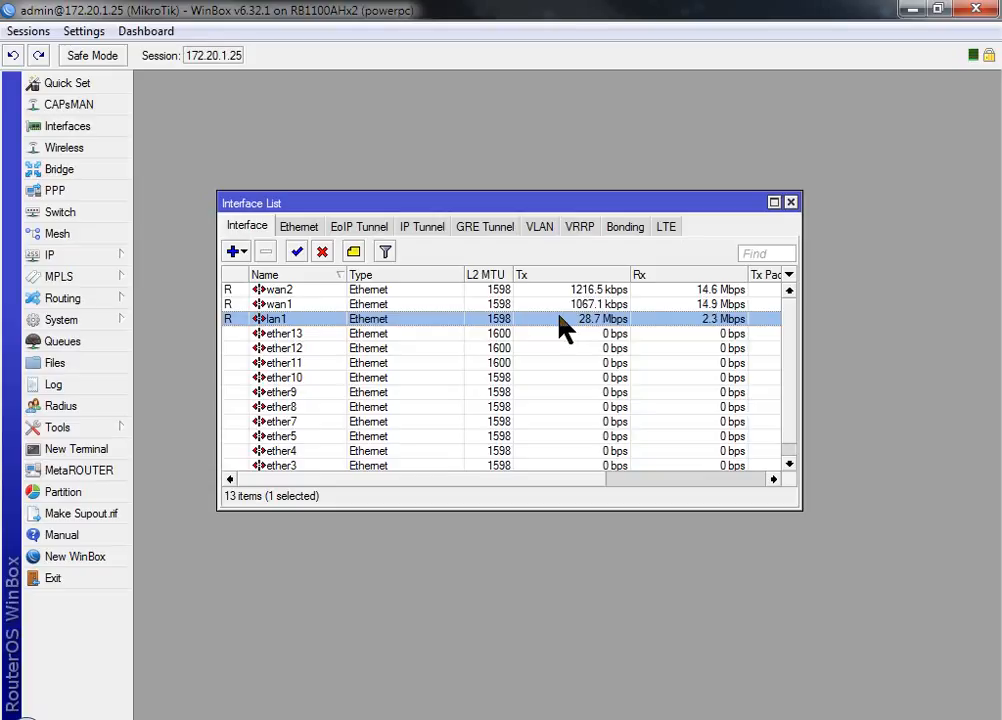
Start Torch on lan1 from its context menu to monitor live per-connection traffic
{"action": "right_click", "coordinate": [564, 318]}
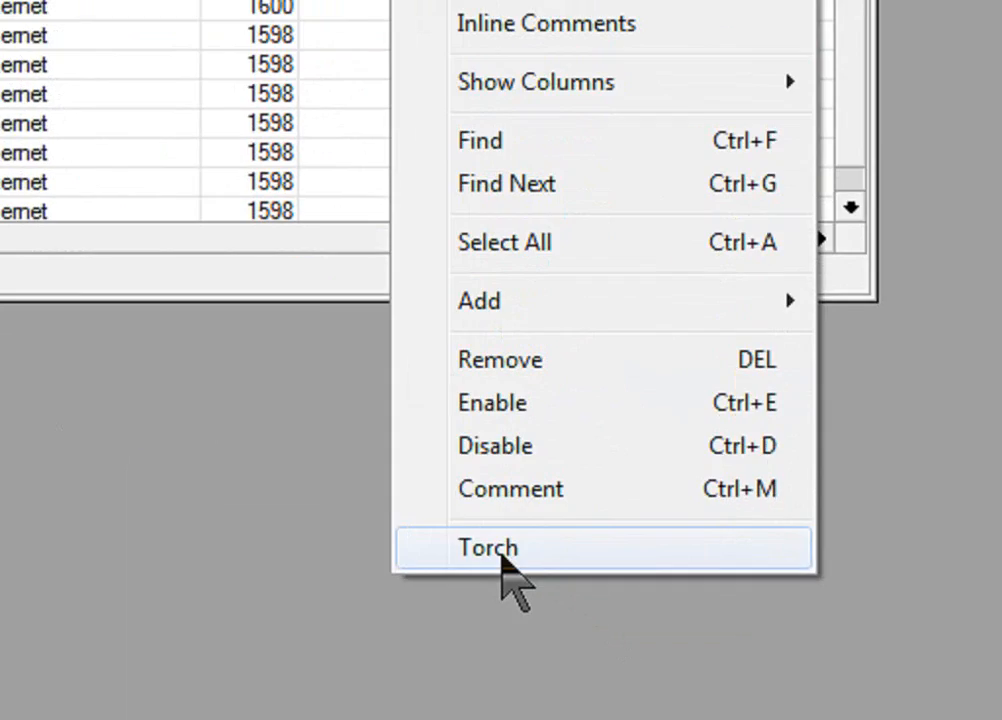
{"action": "left_click", "coordinate": [488, 548]}
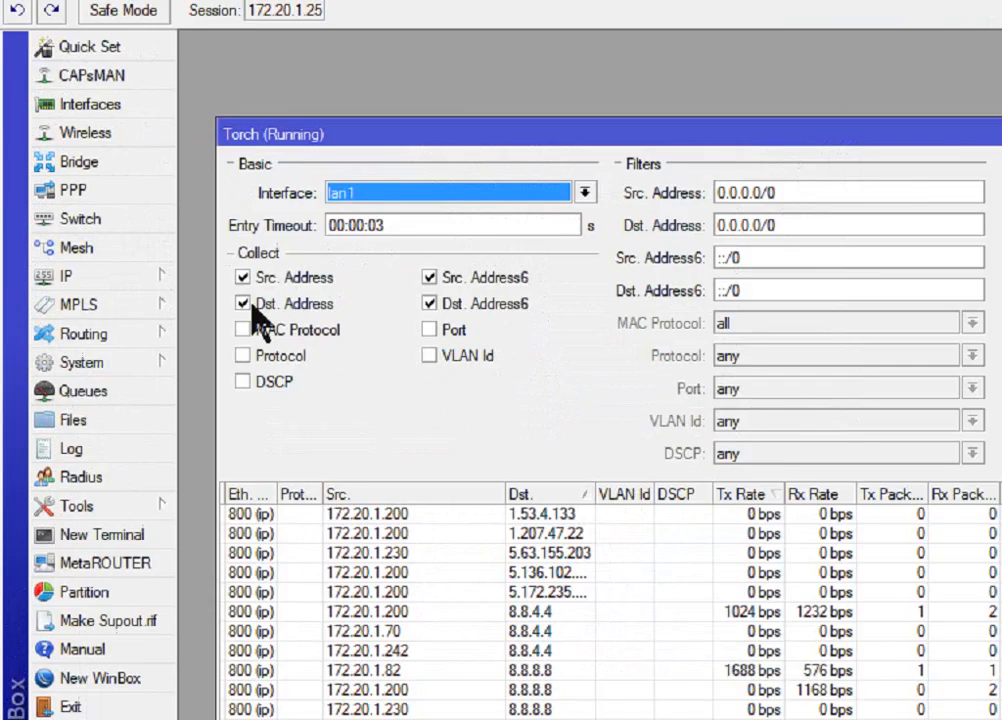
Group Torch by source address only (Dst. Address off), restart, and sort clients by Tx Rate
{"action": "left_click", "coordinate": [242, 304]}
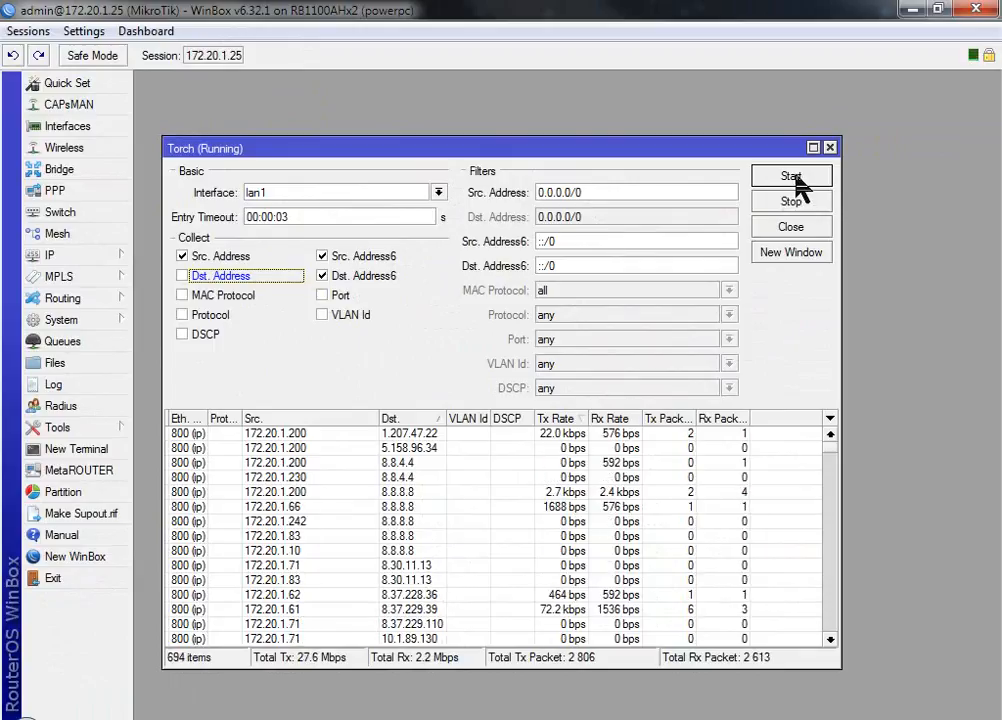
{"action": "left_click", "coordinate": [792, 176]}
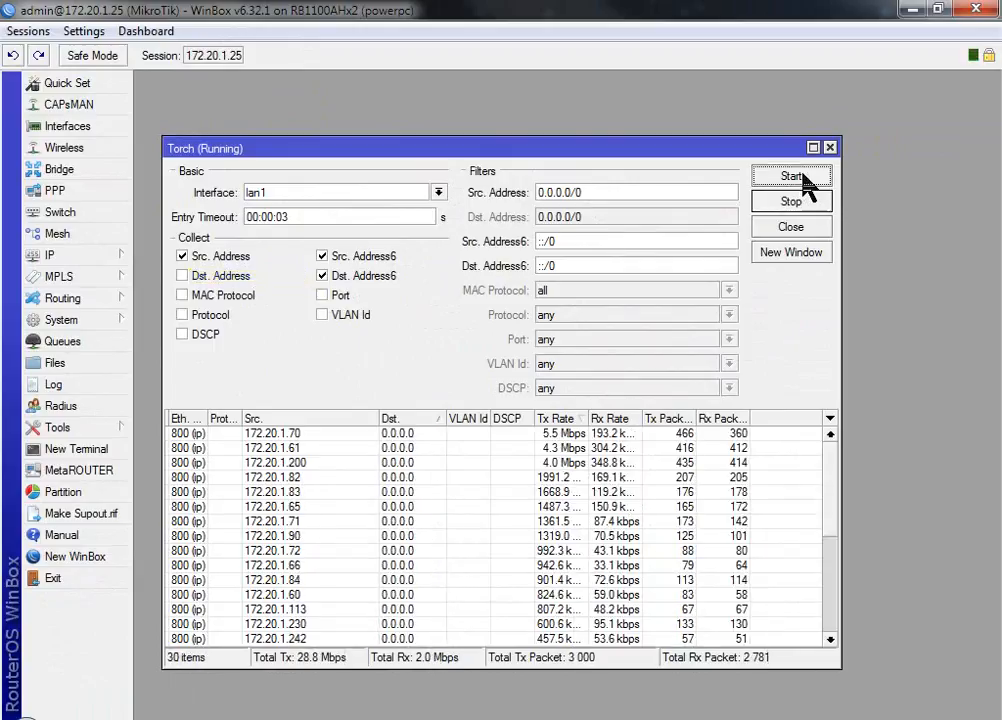
{"action": "mouse_move", "coordinate": [404, 320]}
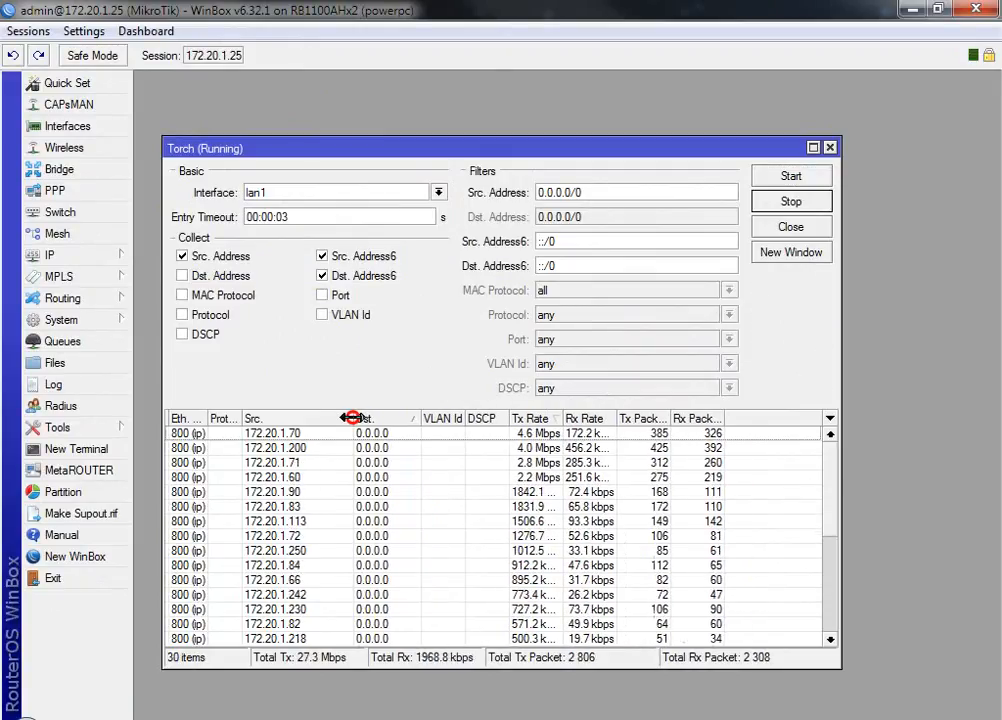
{"action": "left_click", "coordinate": [500, 418]}
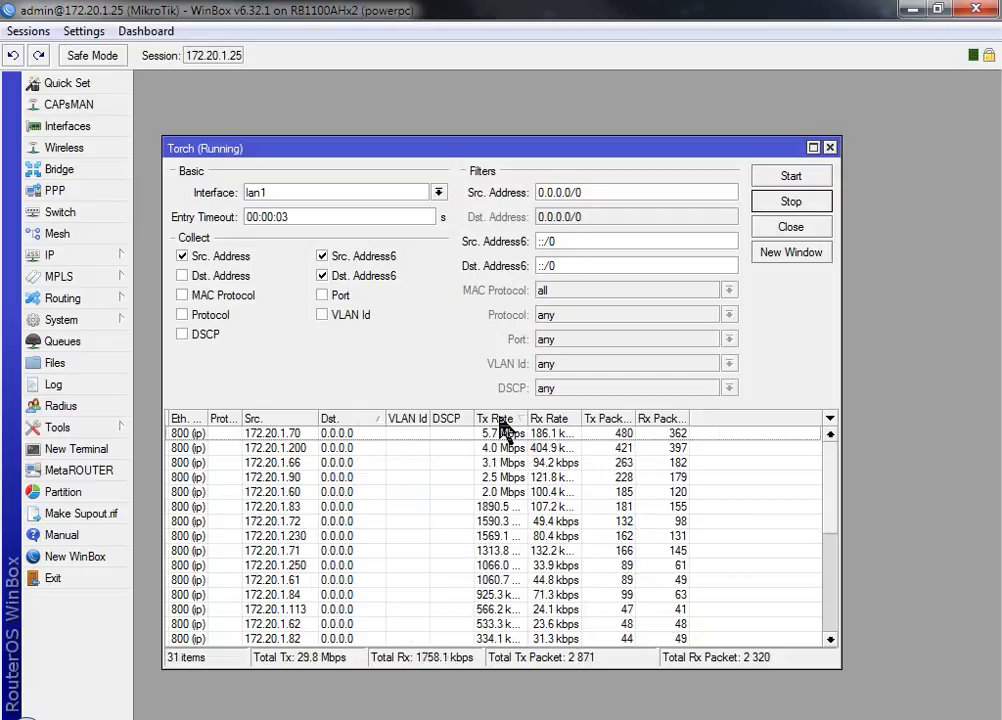